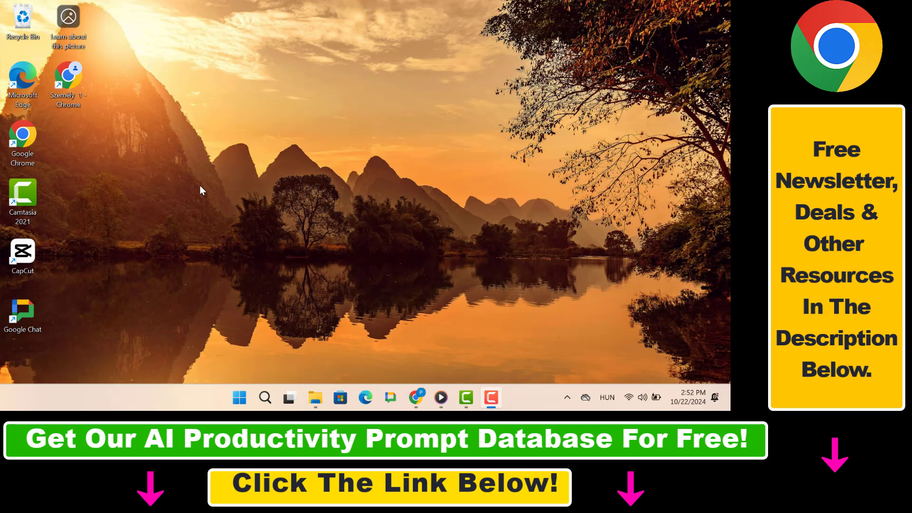
mouse_move(198, 189)
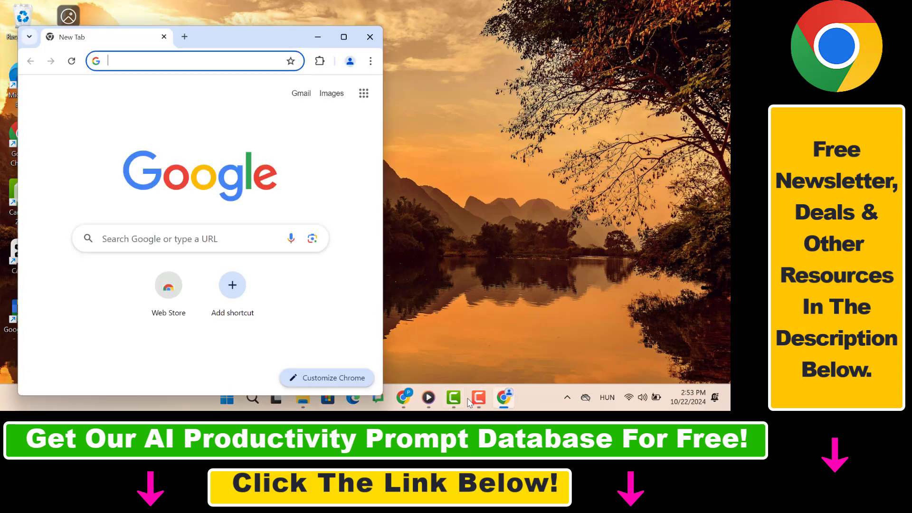
mouse_move(504, 397)
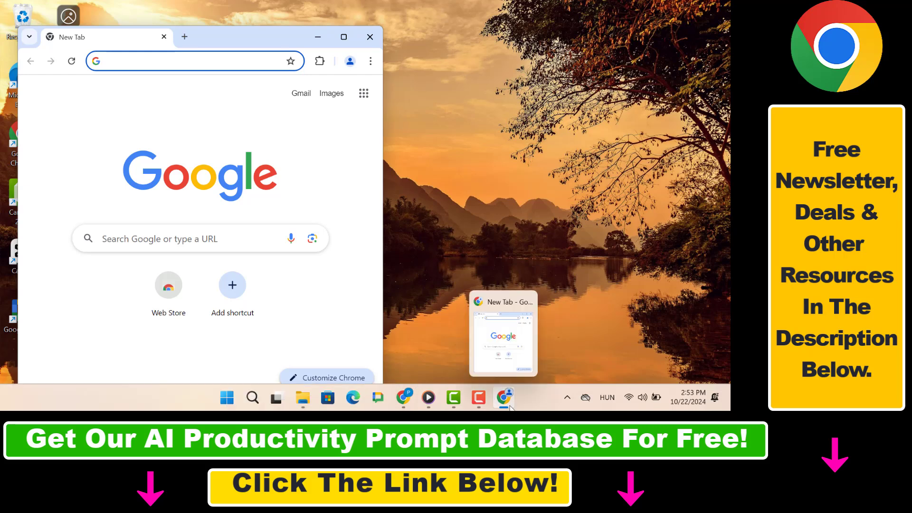
- Bring up the jump list for Chrome's taskbar icon showing the Pin to taskbar option
right_click(504, 397)
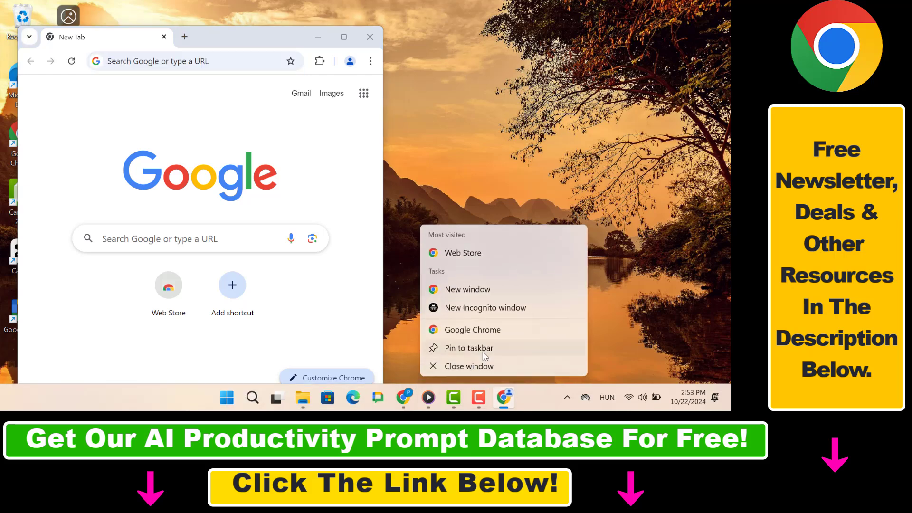
mouse_move(471, 354)
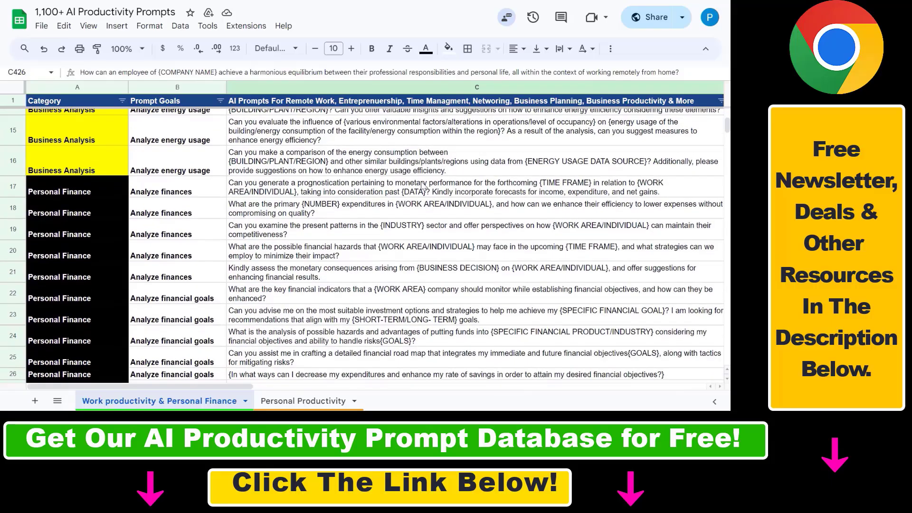
scroll("down", 3)
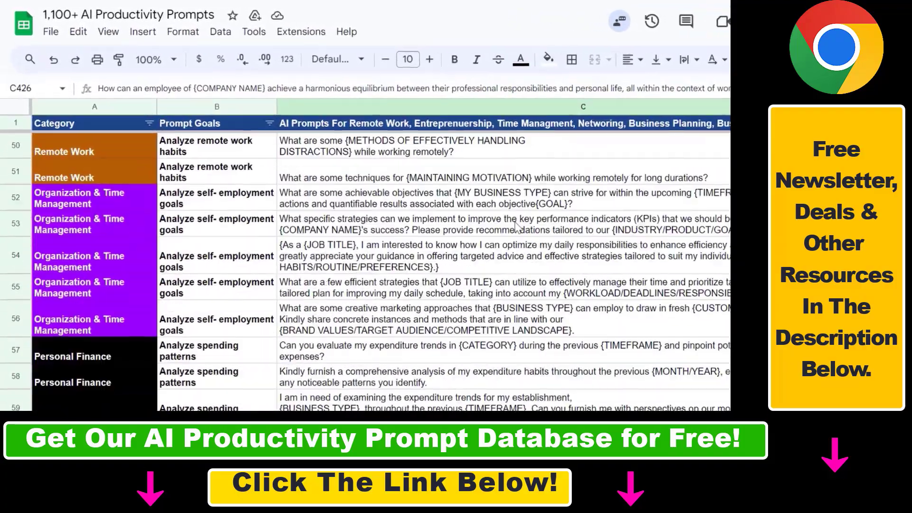
scroll("down", 3)
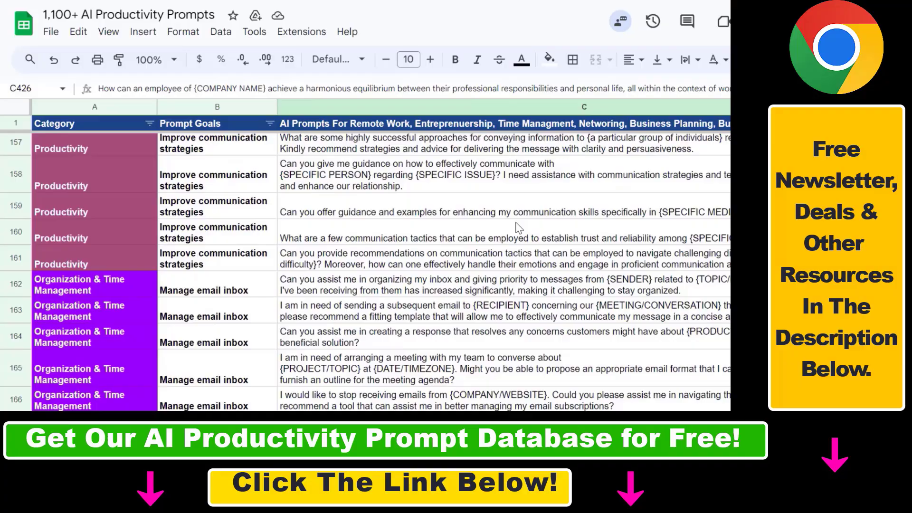
scroll("down", 3)
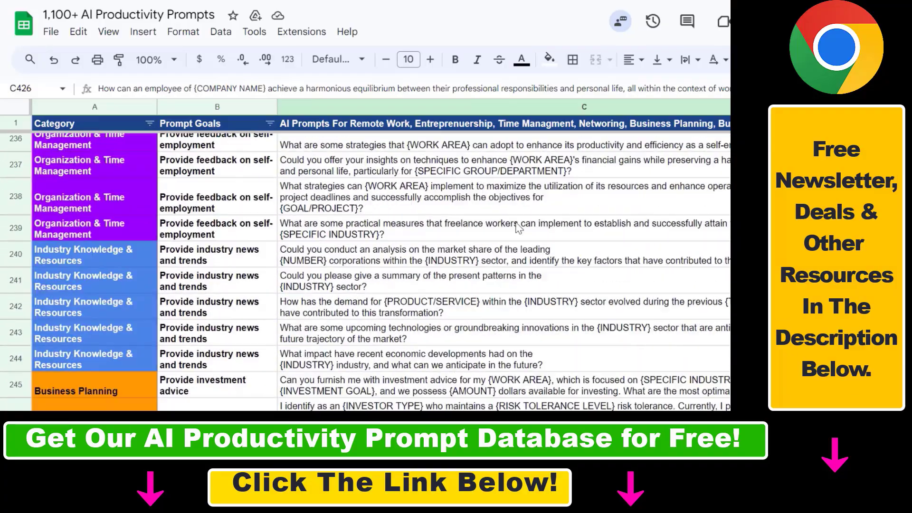
scroll("down", 3)
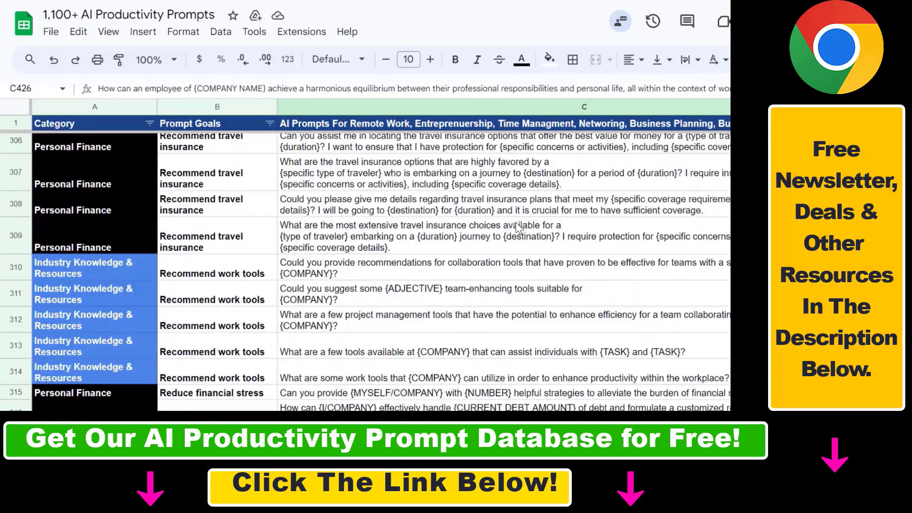
scroll("down", 3)
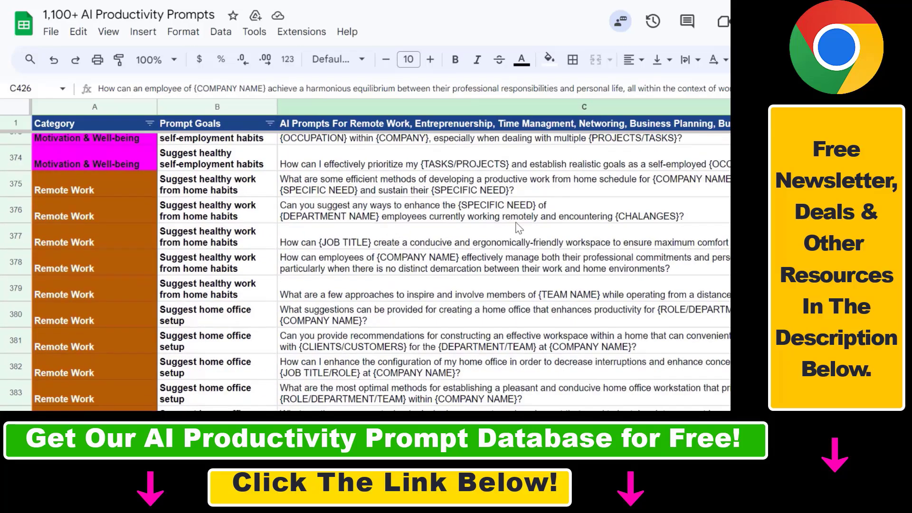
scroll("down", 3)
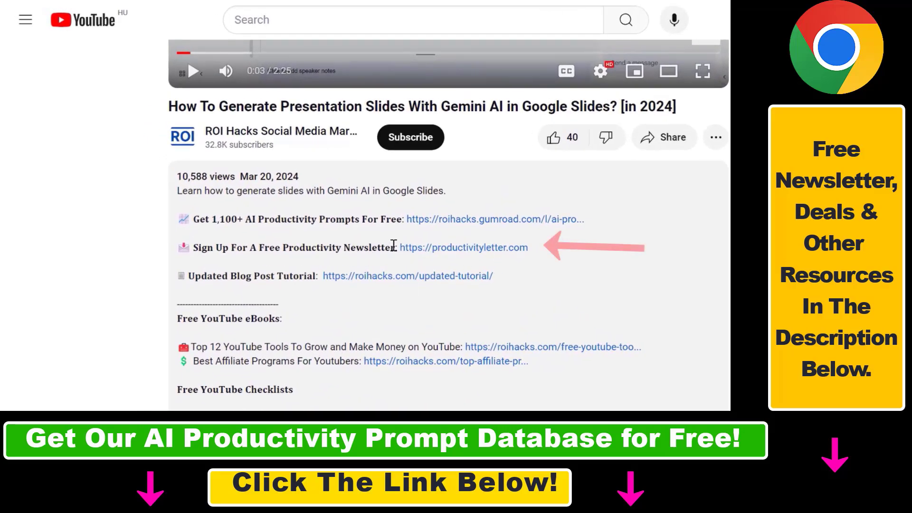
scroll("down", 3)
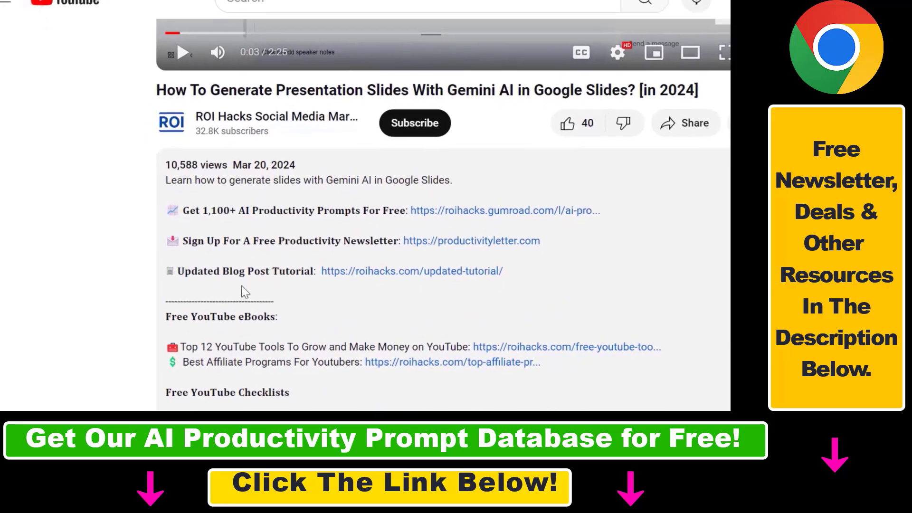
scroll("down", 3)
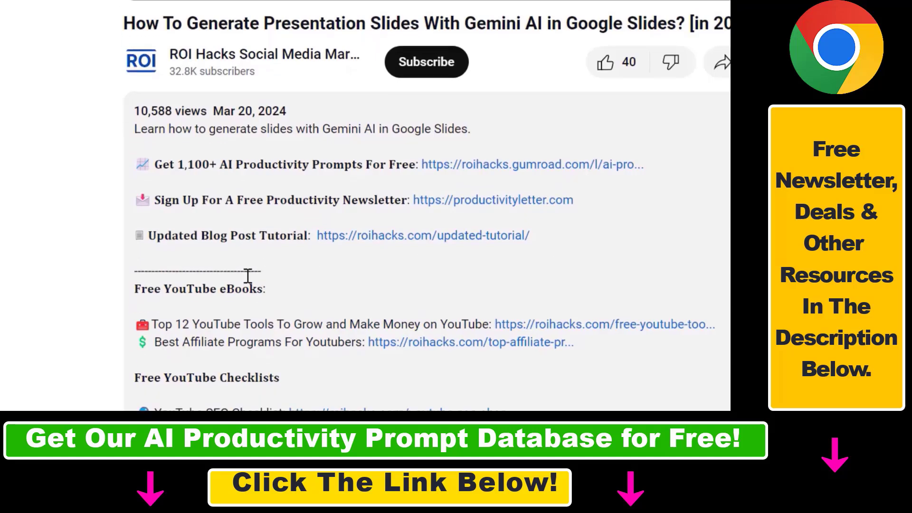
scroll("down", 3)
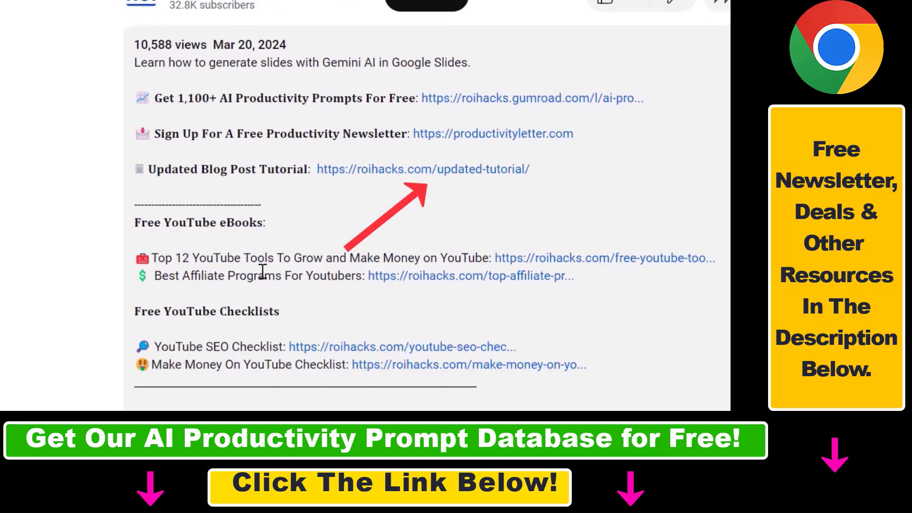